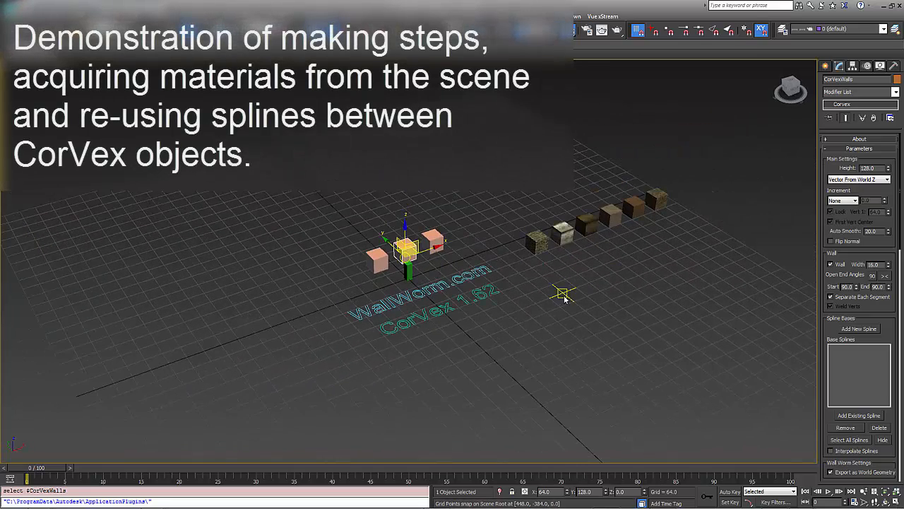
pyautogui.moveTo(565, 280)
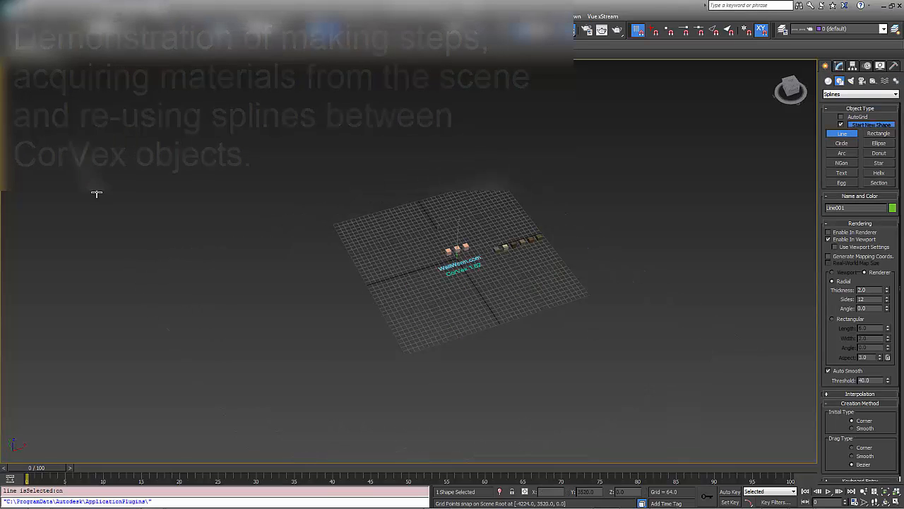
# - Place smooth vertices of a long curving Line spline across the Perspective viewport
pyautogui.moveTo(79, 153); pyautogui.dragTo(396, 175)
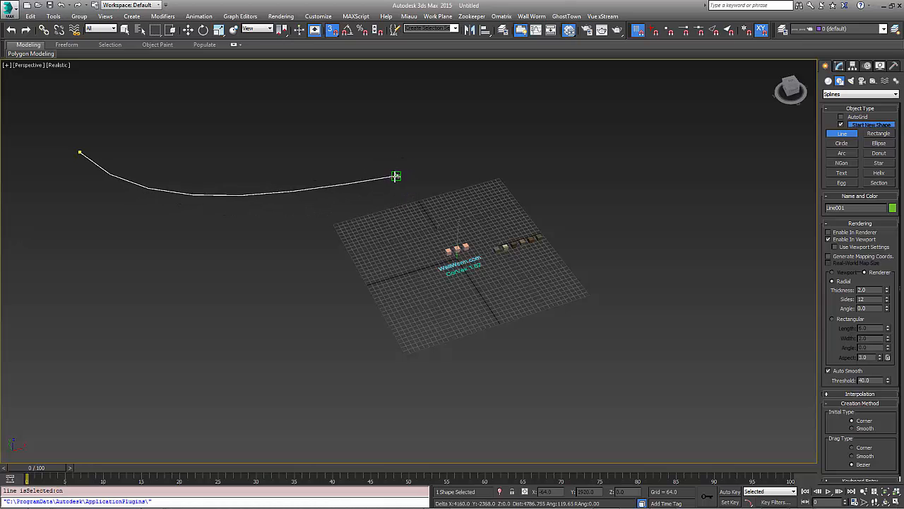
pyautogui.moveTo(396, 175); pyautogui.dragTo(407, 178)
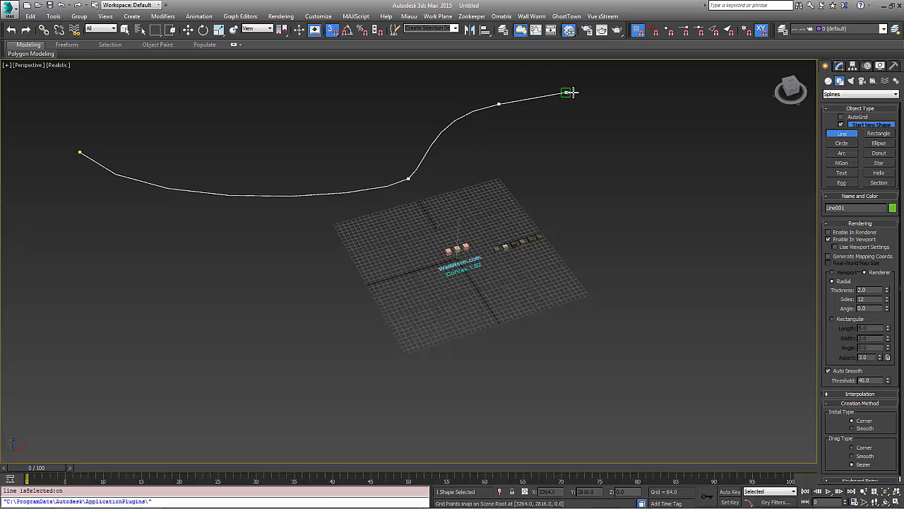
pyautogui.moveTo(568, 92); pyautogui.dragTo(775, 175)
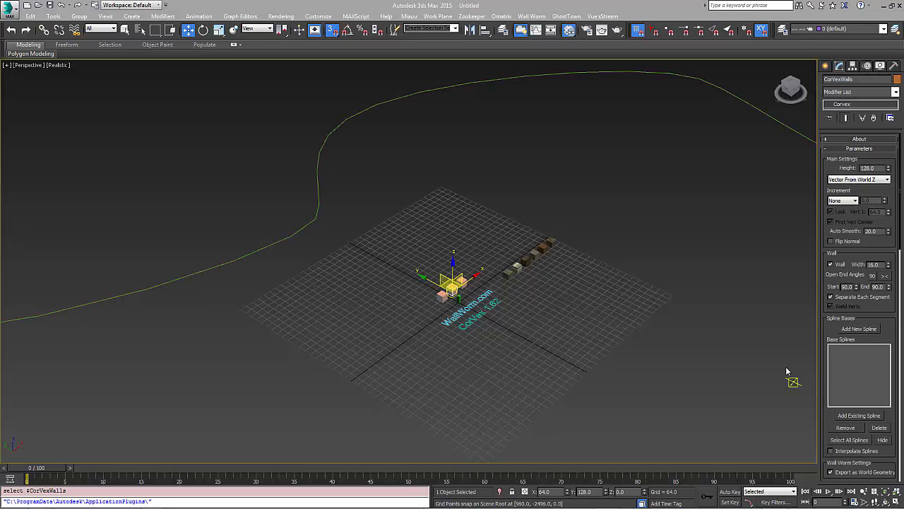
pyautogui.moveTo(859, 415)
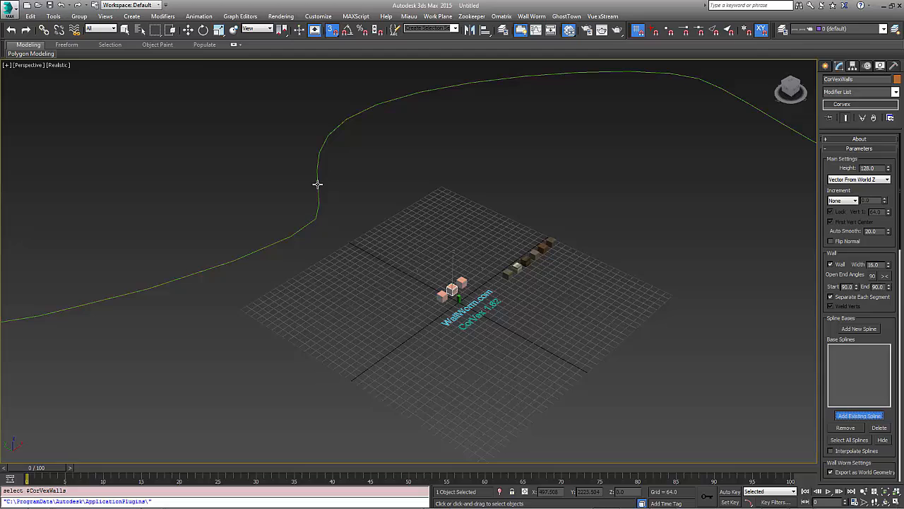
# - Add Line001 as the CorVex wall's base spline and enable Interpolate Splines
pyautogui.click(859, 415)
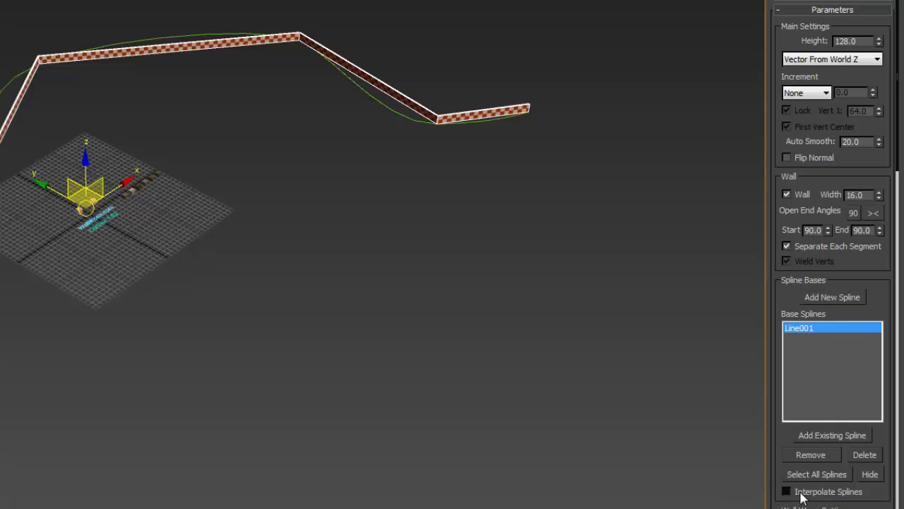
pyautogui.click(786, 491)
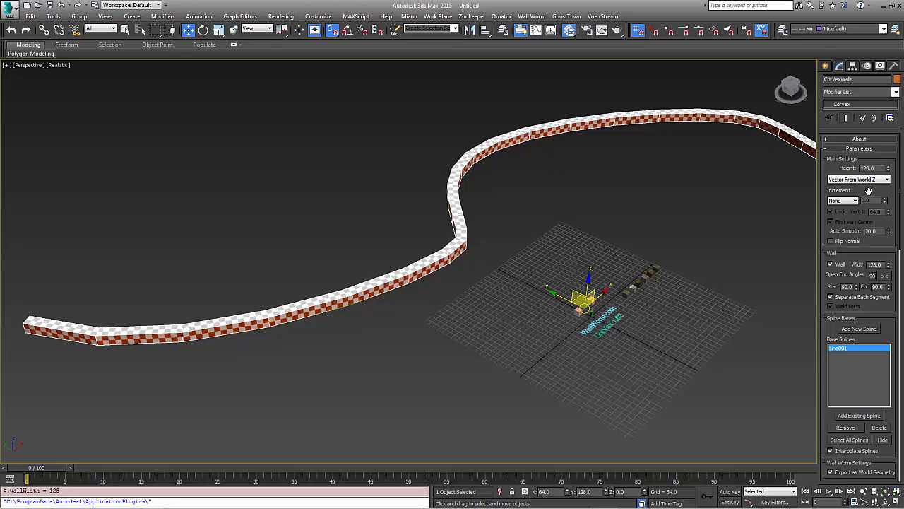
pyautogui.click(869, 167)
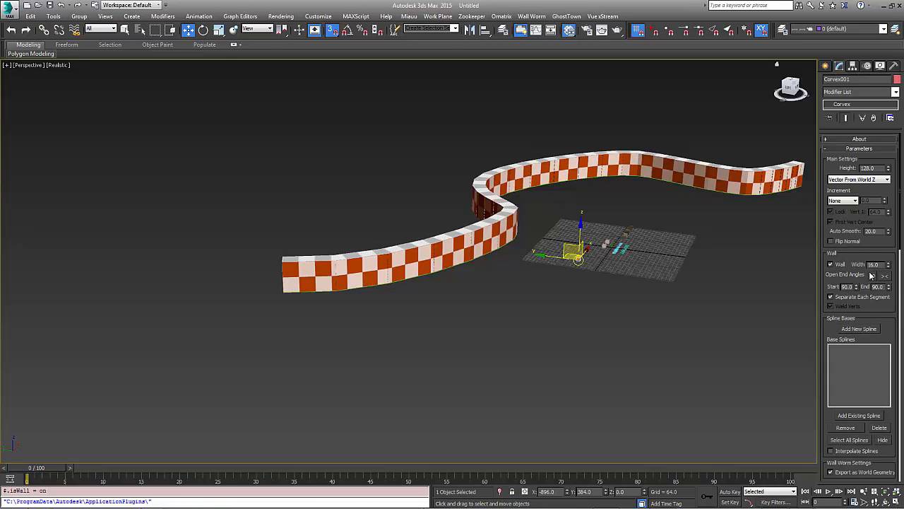
# - Use Add Existing Spline so the second CorVex wall also builds on Line001
pyautogui.click(873, 274)
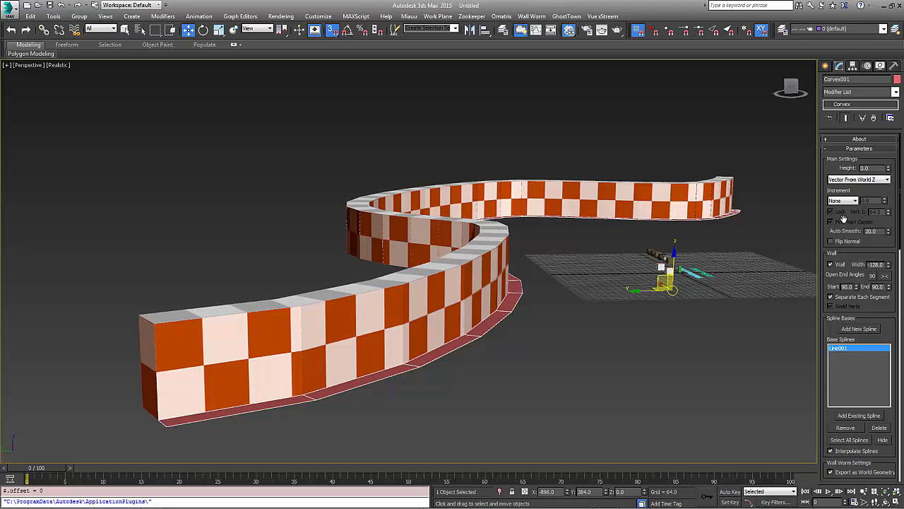
# - Set the CorVex001 height Increment mode to Step
pyautogui.click(845, 200)
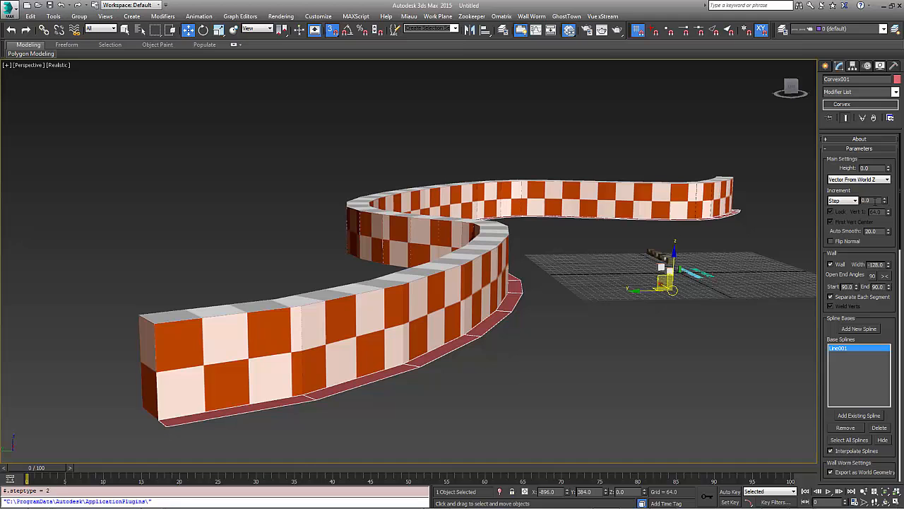
pyautogui.click(885, 197)
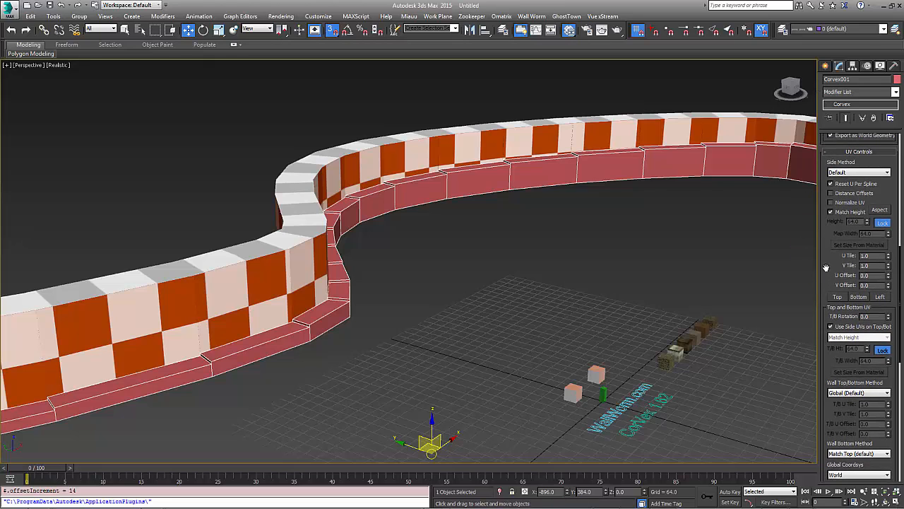
# - Scroll down to the UV Controls rollout of the low wall
pyautogui.scroll(-3)
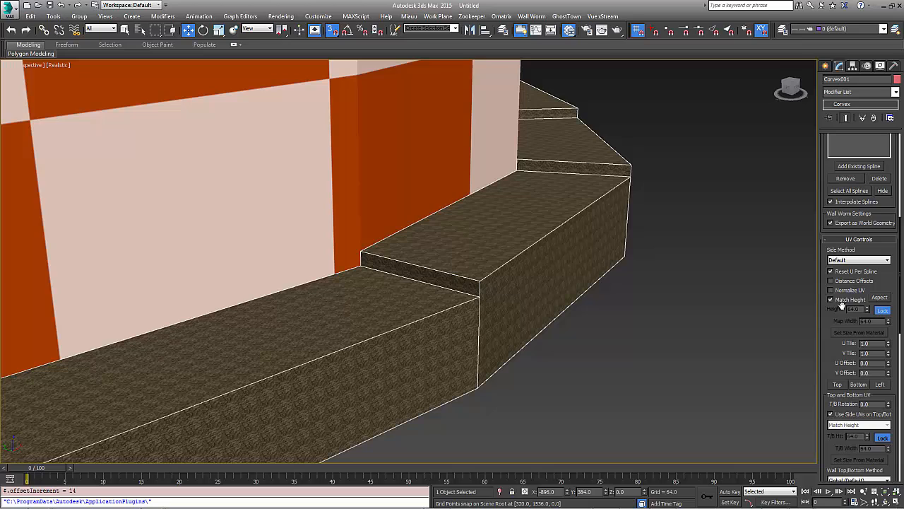
pyautogui.moveTo(830, 299)
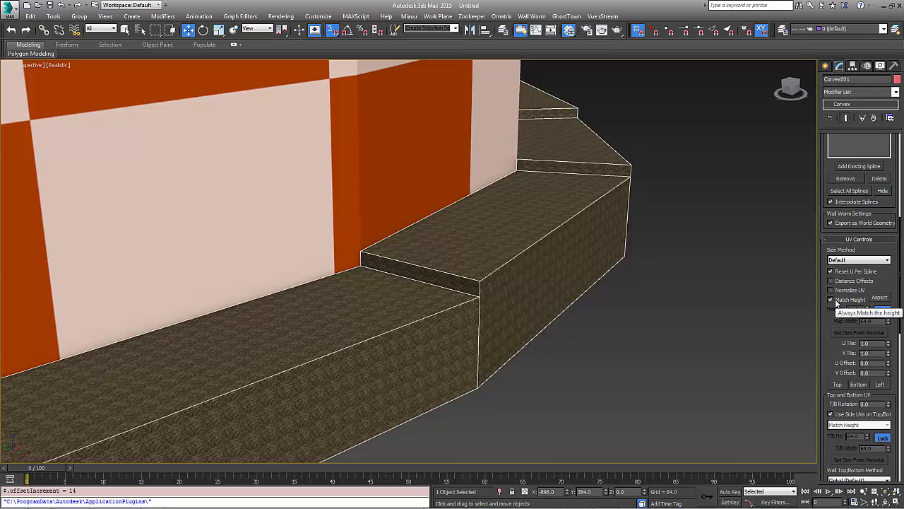
# - Adjust the stone texture's height fit and top UV method, viewing the whole curve from above
pyautogui.click(830, 299)
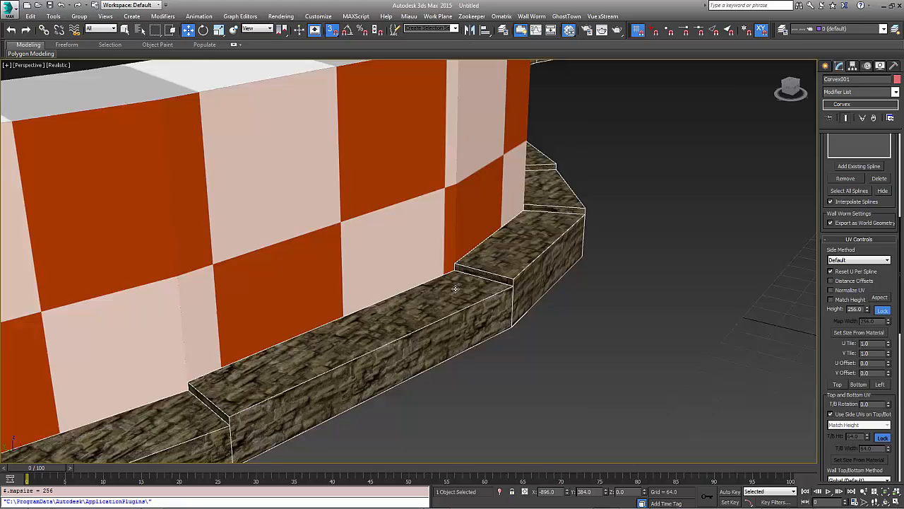
pyautogui.moveTo(455, 289); pyautogui.dragTo(473, 232)
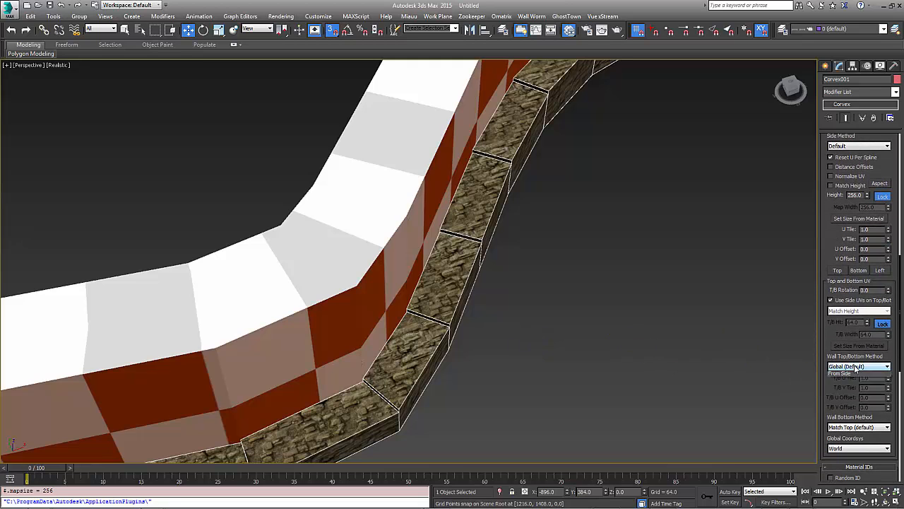
pyautogui.click(855, 366)
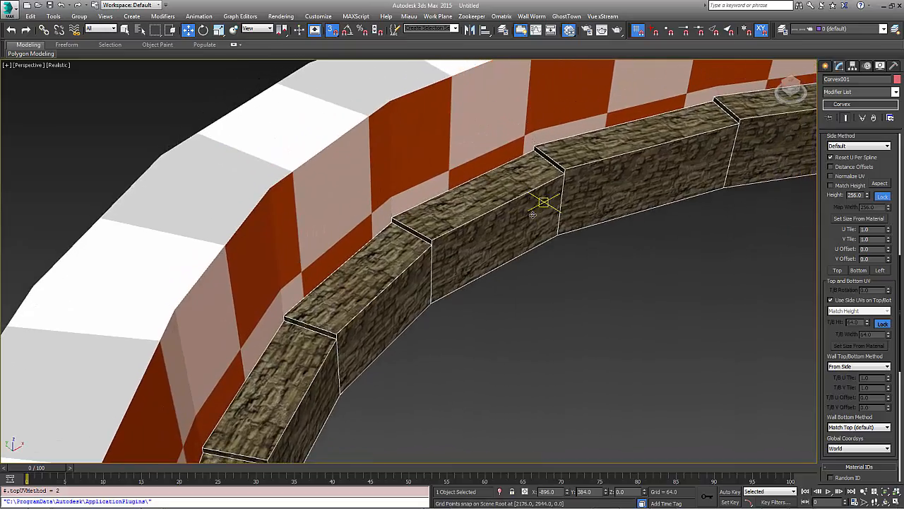
pyautogui.moveTo(529, 211); pyautogui.dragTo(495, 149)
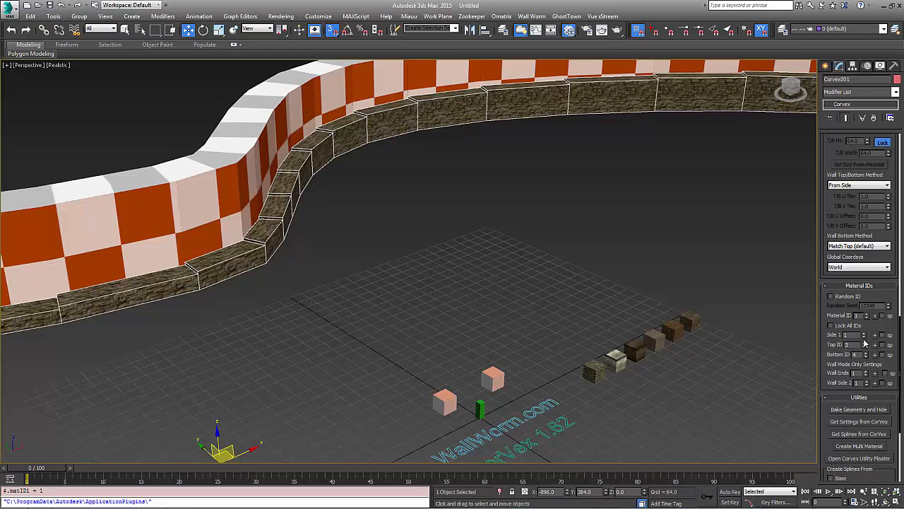
pyautogui.click(874, 353)
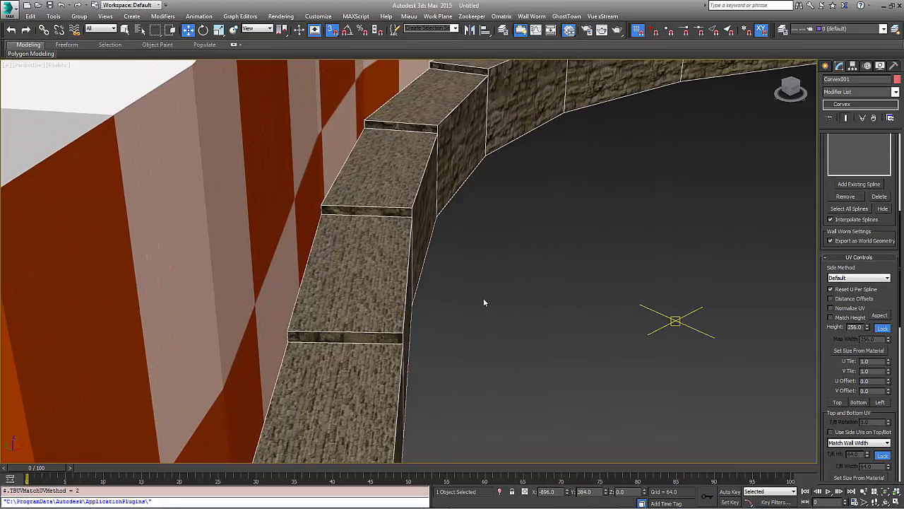
pyautogui.moveTo(676, 322); pyautogui.dragTo(392, 292)
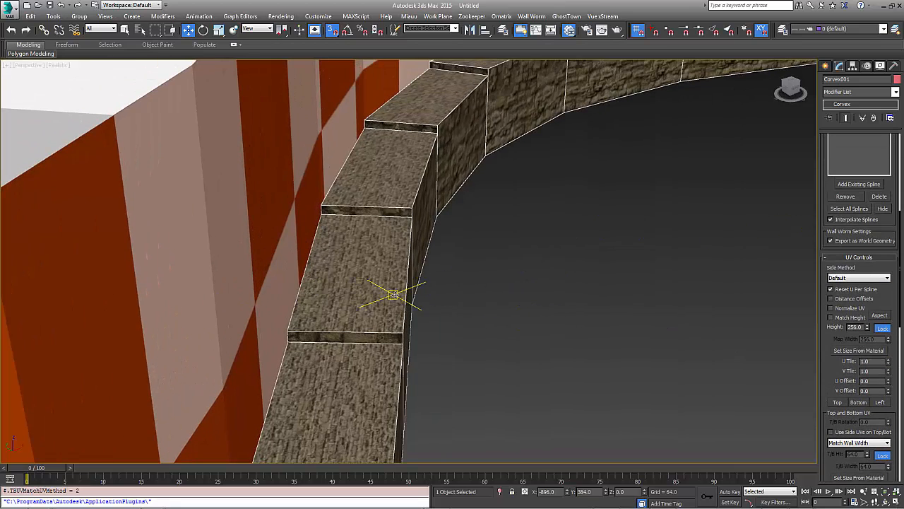
pyautogui.moveTo(392, 292); pyautogui.dragTo(332, 293)
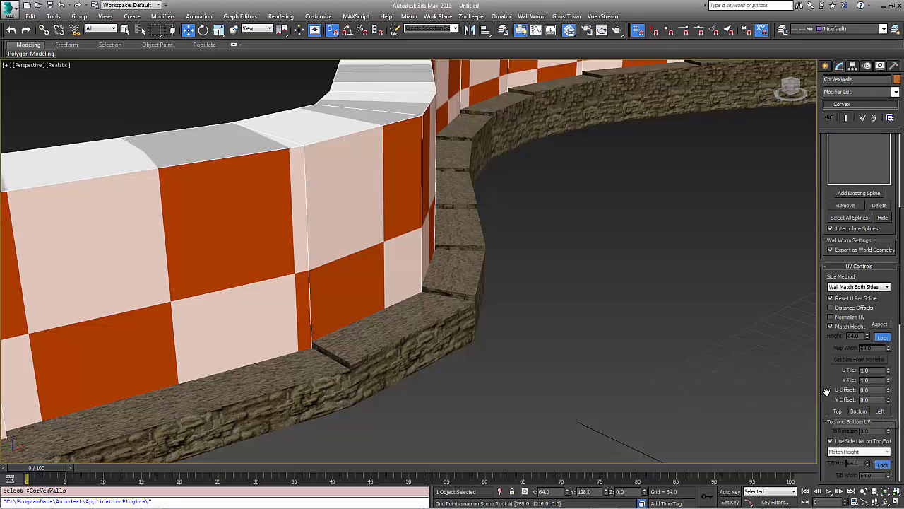
# - Reach the UV side settings and pick the tall wall to receive the stone material
pyautogui.scroll(-3)
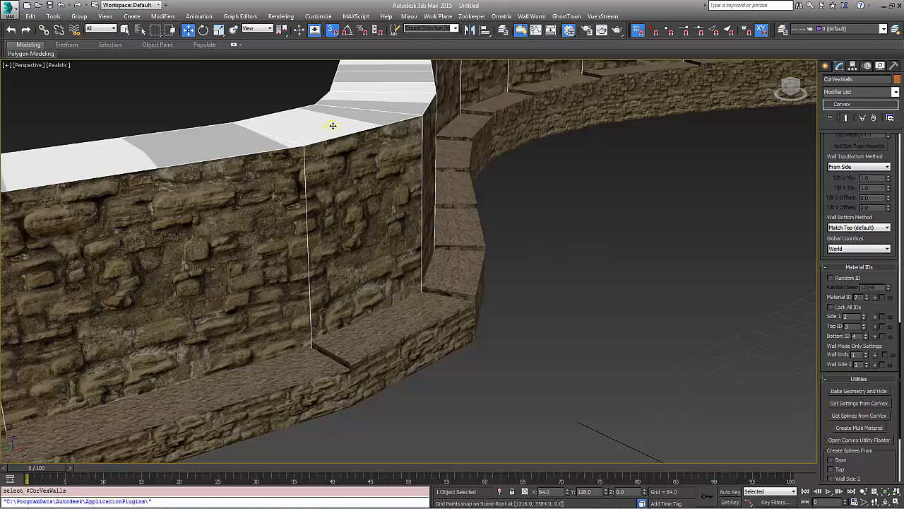
pyautogui.moveTo(429, 271)
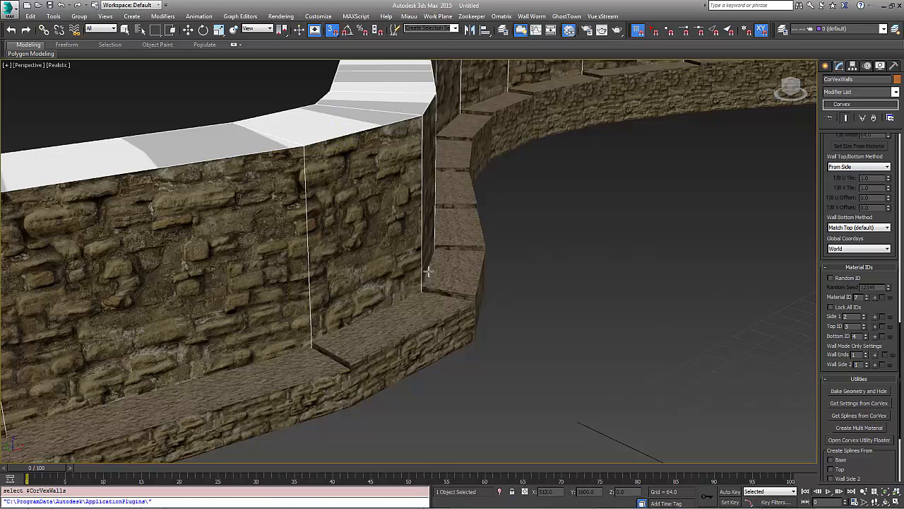
pyautogui.click(548, 292)
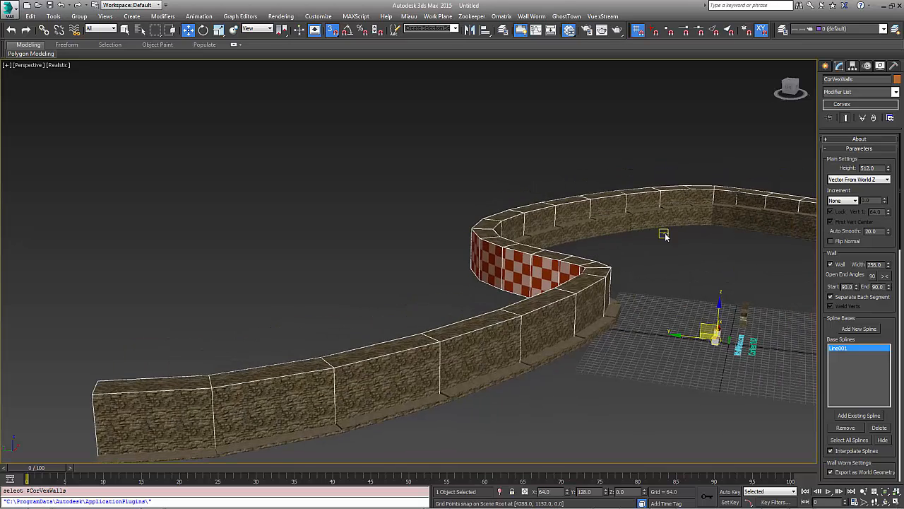
# - Run Create New Splines to trace a line from the stone wall's top edge
pyautogui.moveTo(664, 237); pyautogui.dragTo(624, 272)
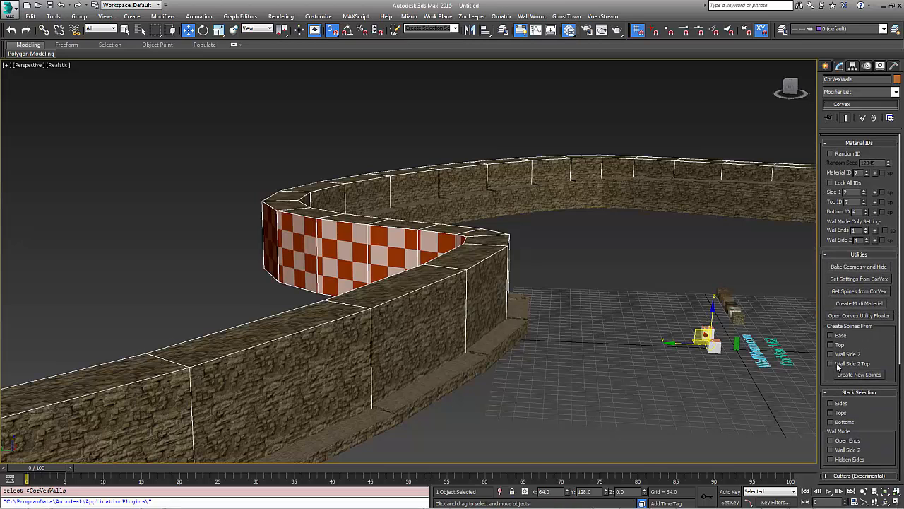
pyautogui.click(831, 363)
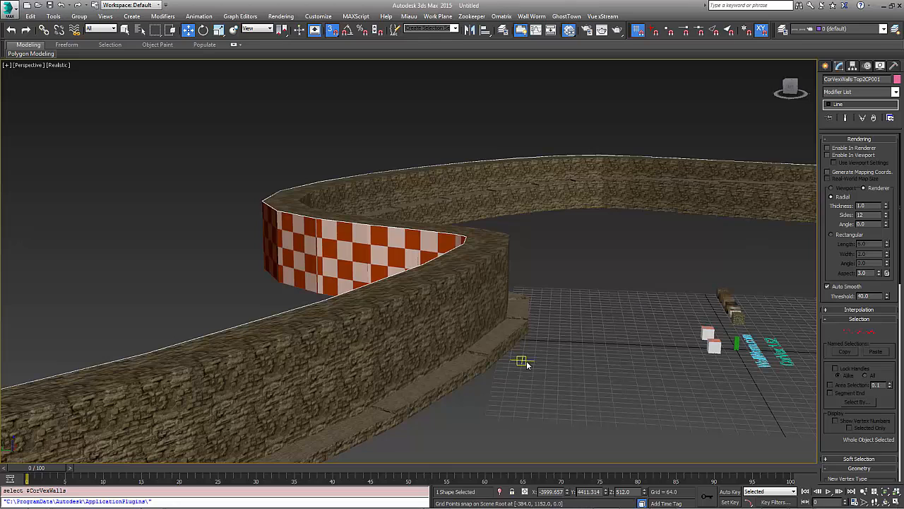
pyautogui.moveTo(596, 367)
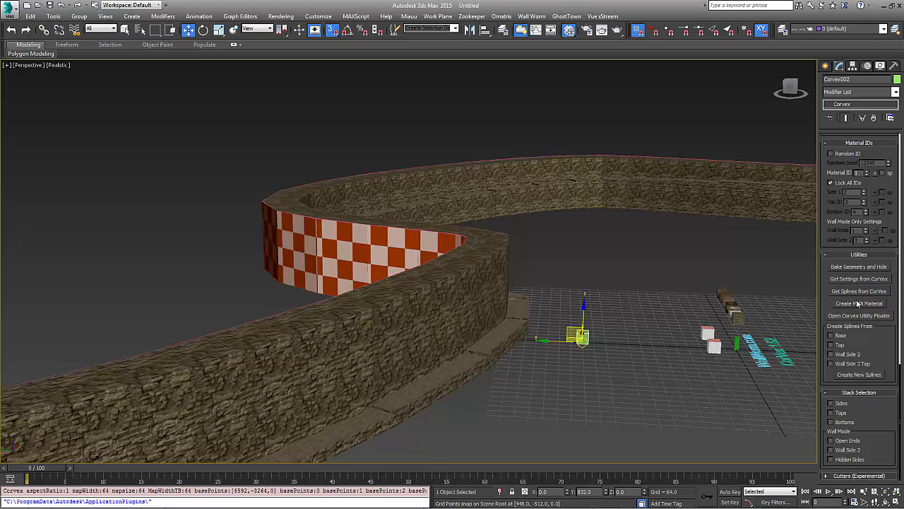
pyautogui.moveTo(855, 303)
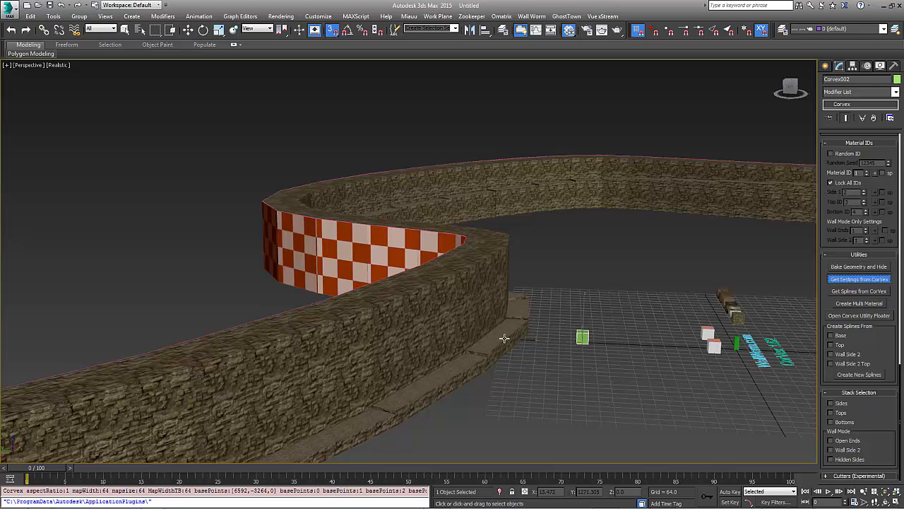
# - Copy settings from the stone wall and start Add Existing Spline for the top-edge line
pyautogui.click(582, 336)
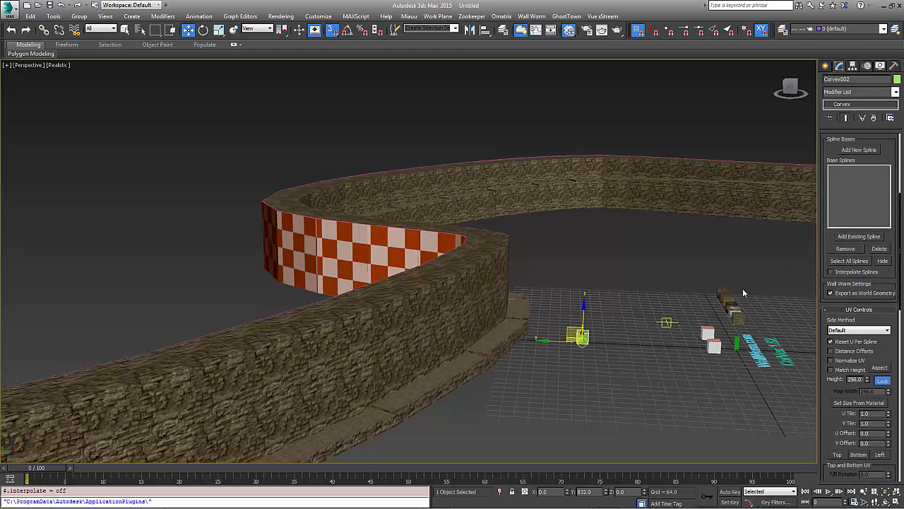
pyautogui.click(858, 236)
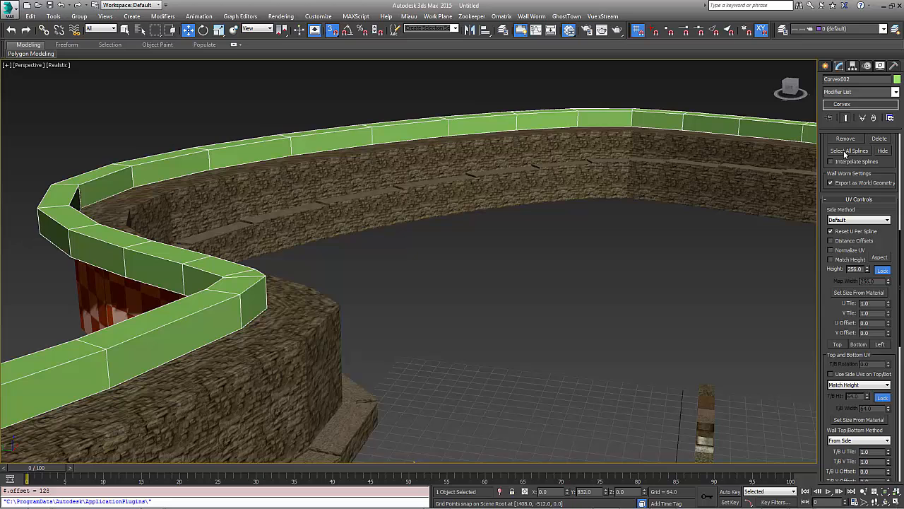
# - Scroll through the new capping wall's UV and material settings
pyautogui.scroll(-3)
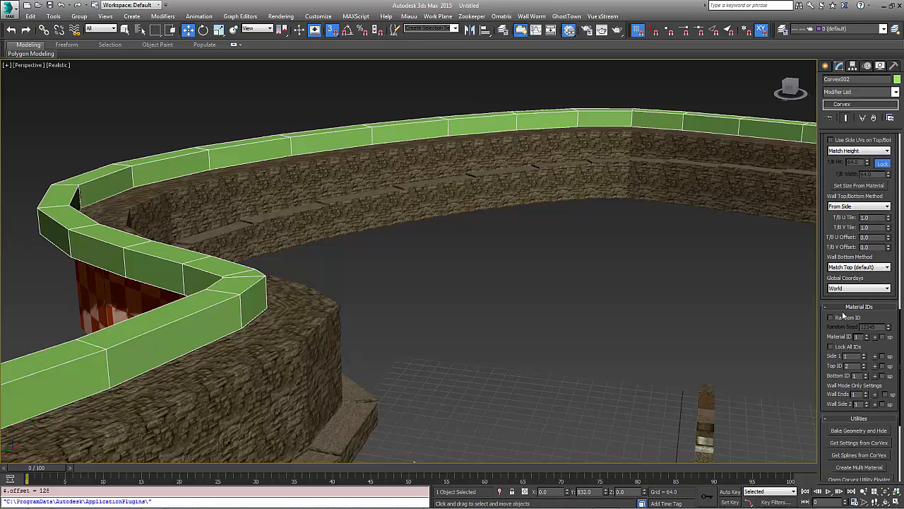